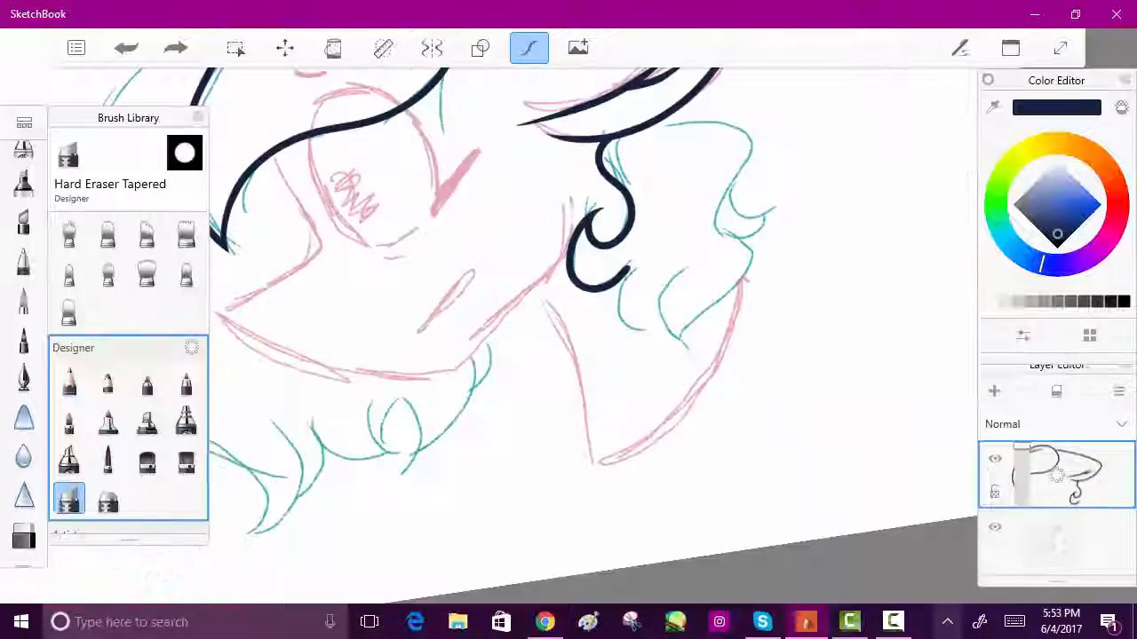
Step: Ink dark navy Dream Brush outlines over the sketched mane curls, tidying with Hard Eraser Tapered
click(108, 459)
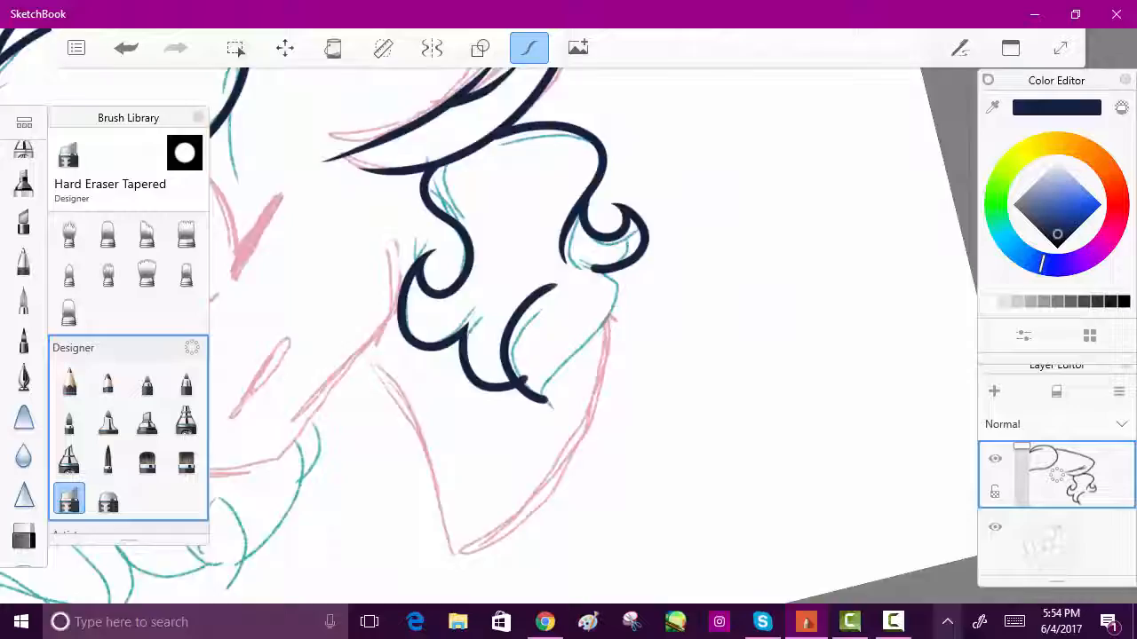
click(108, 461)
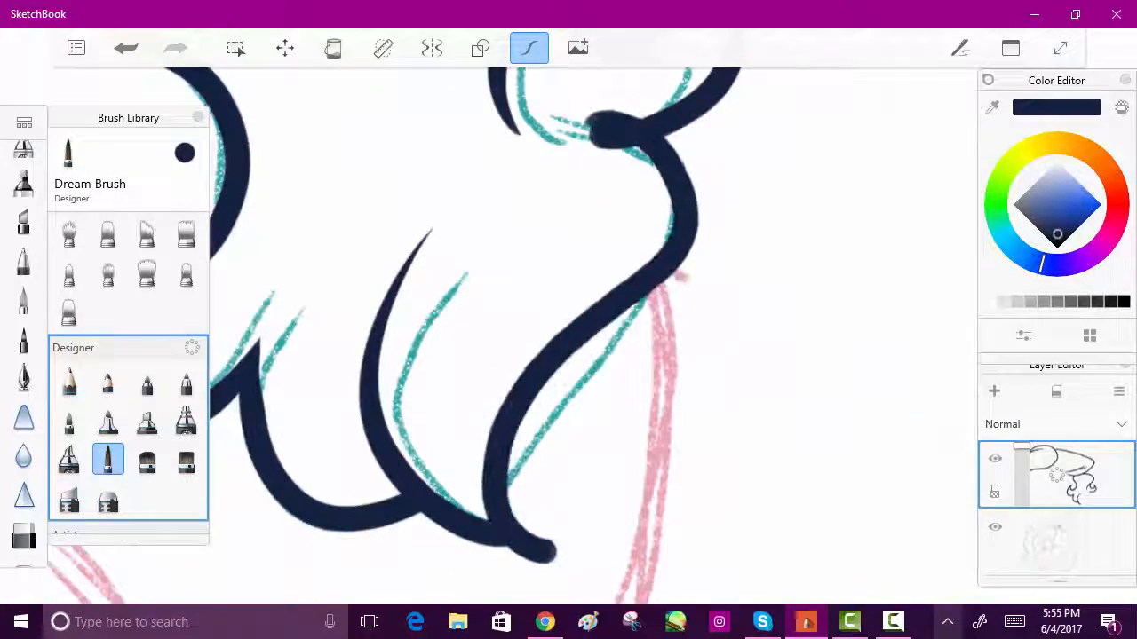
click(68, 499)
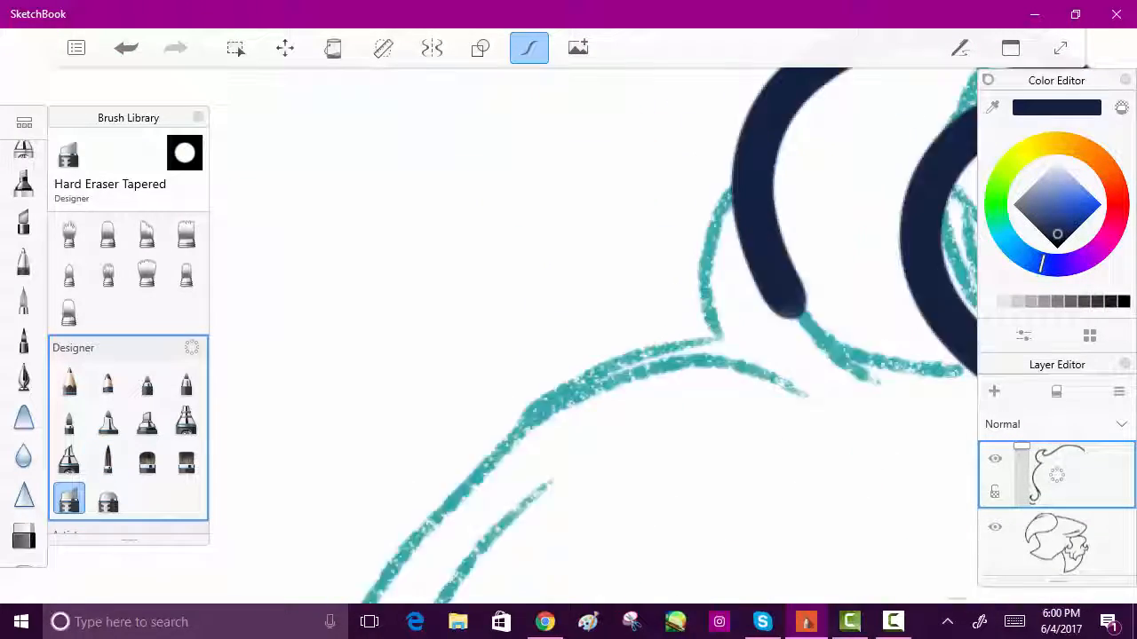
Step: Ink thick navy Dream Brush lines over the remaining mane curls and pink face sketch
click(107, 459)
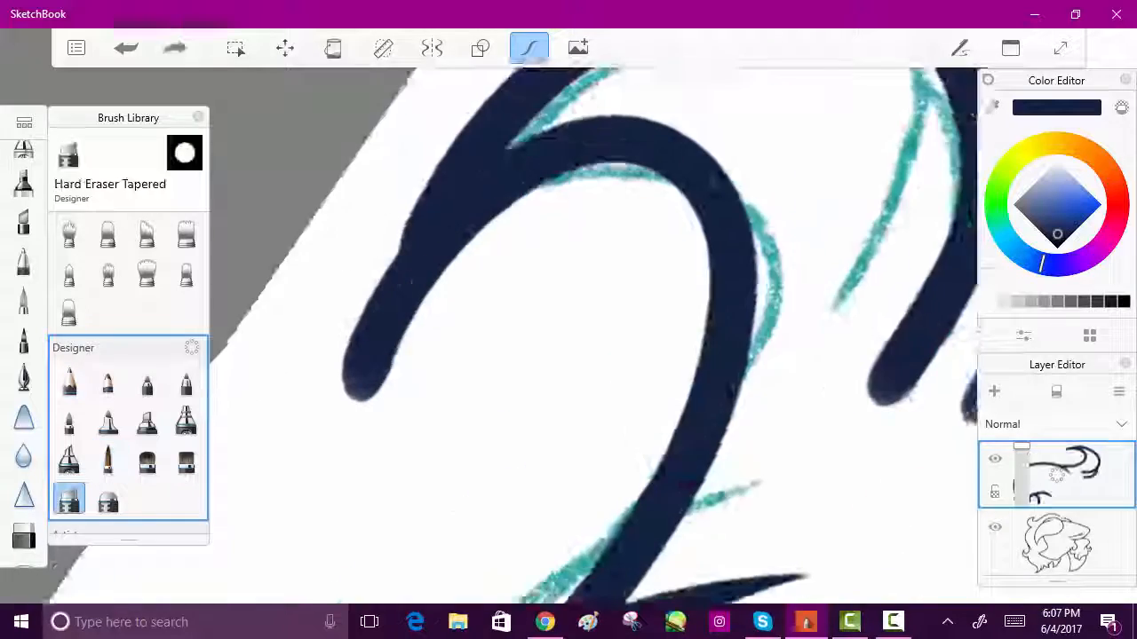
click(108, 460)
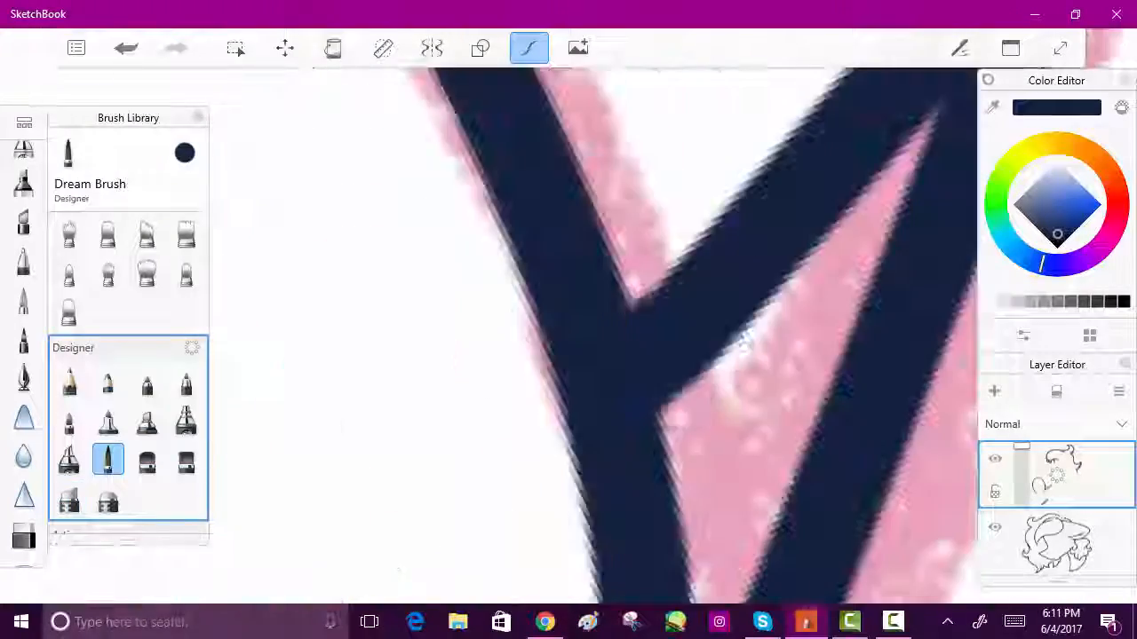
Step: Complete the lineart, hide the sketch, and paint the head and neck magenta underneath
click(68, 497)
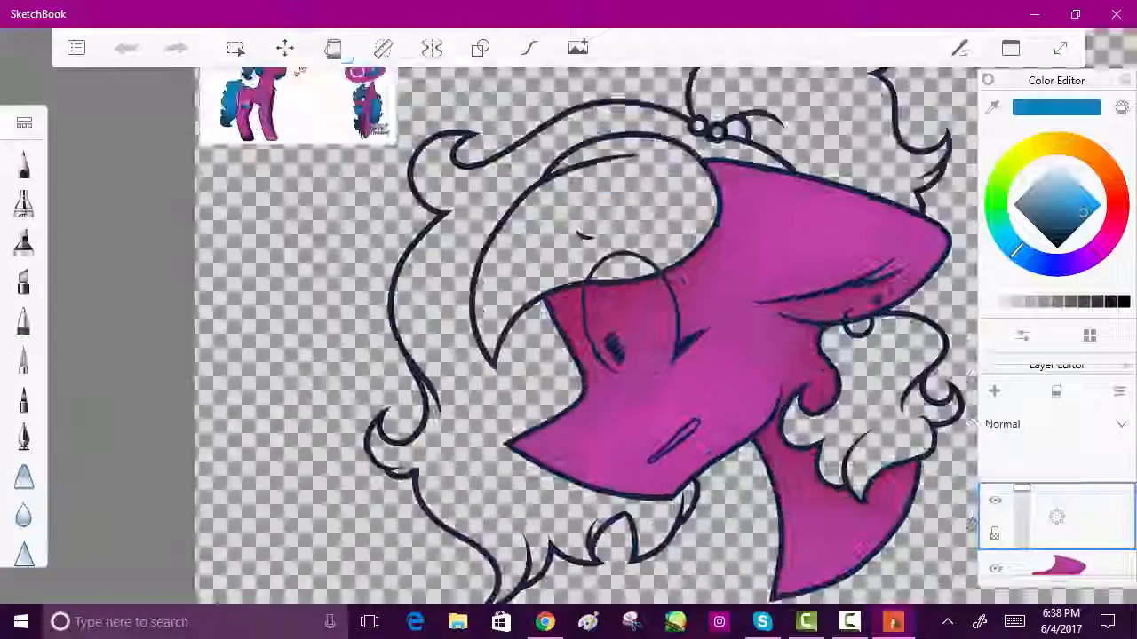
Step: Fill the mane blue on its own layer and airbrush magenta shading on the face
click(333, 48)
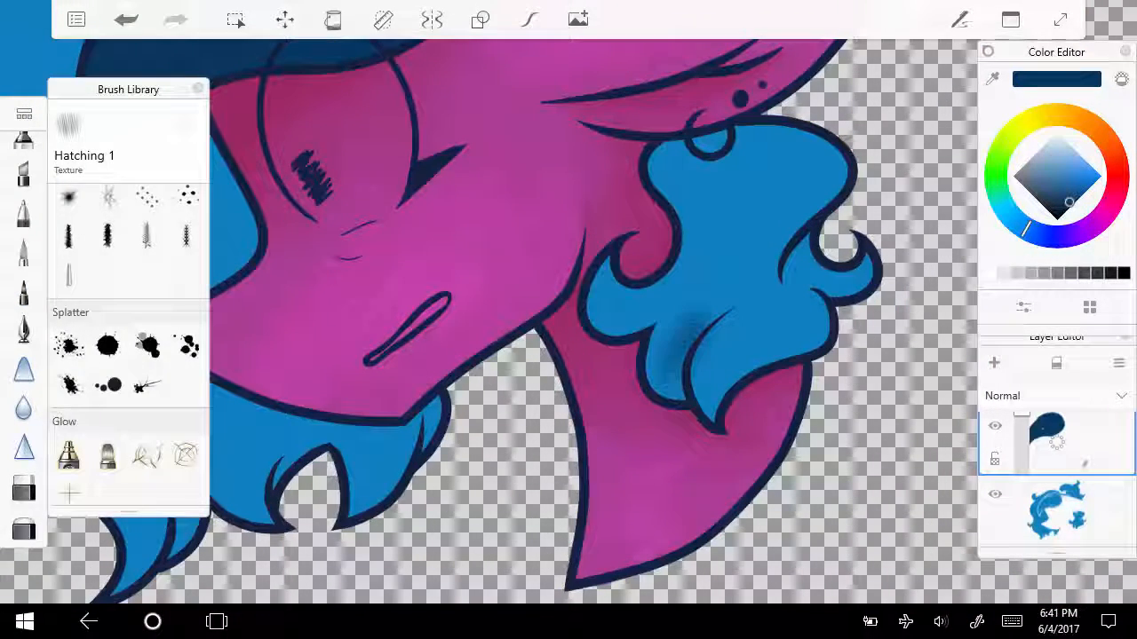
Step: Paint a dark navy starry pattern on the top mane and shade the hair with Hard Pencil
click(146, 443)
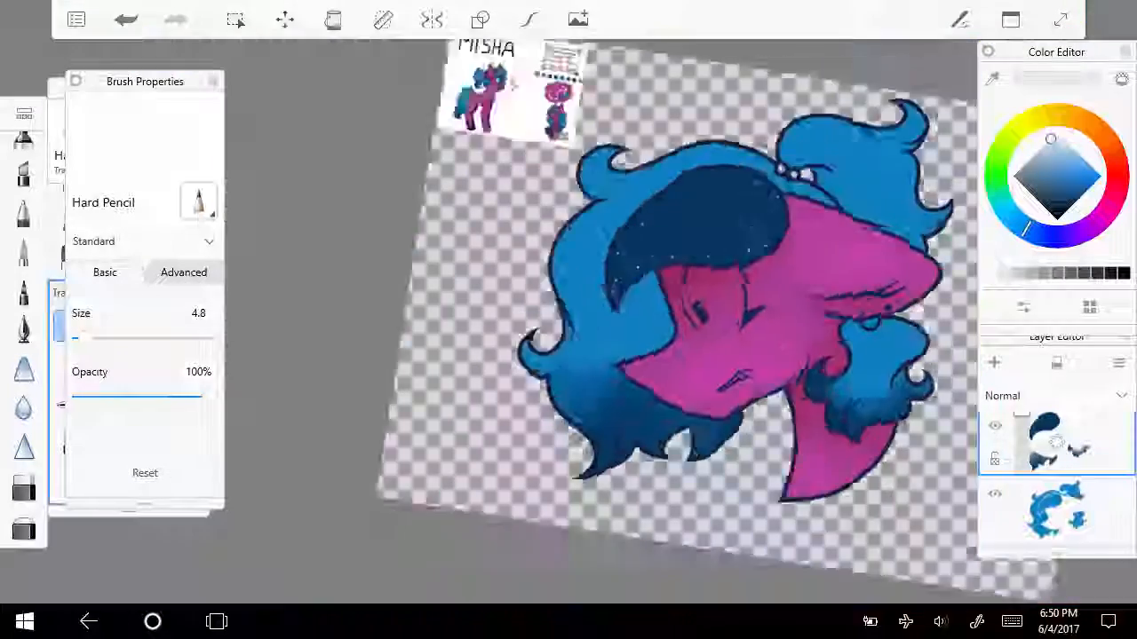
click(216, 621)
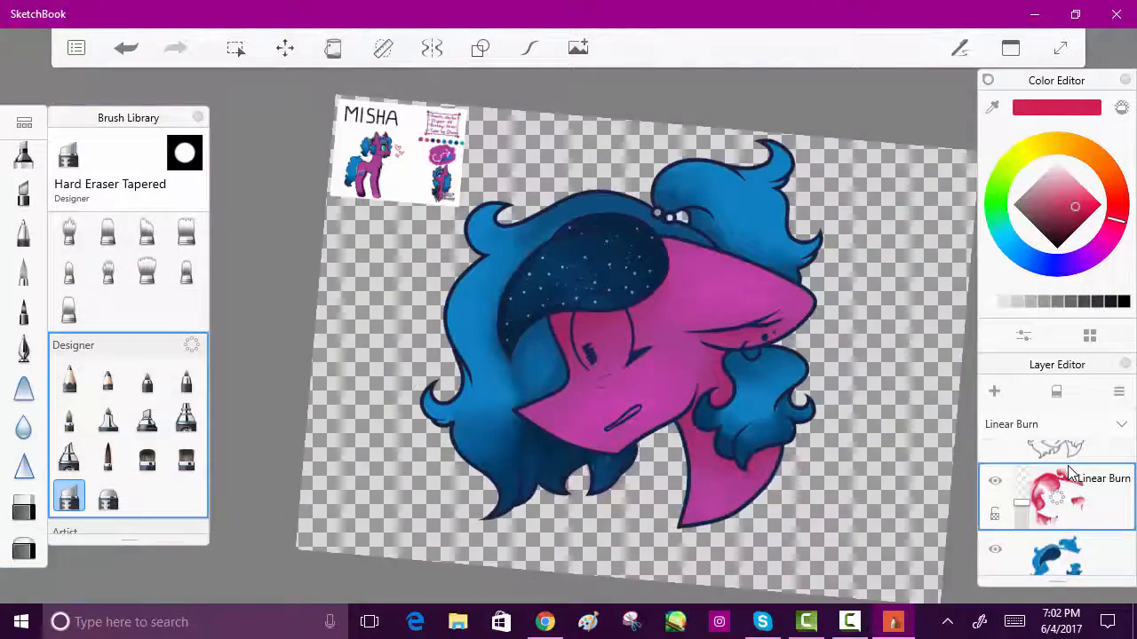
Step: Paint red face shading on a new layer and set its blend mode to Linear Burn
click(1055, 424)
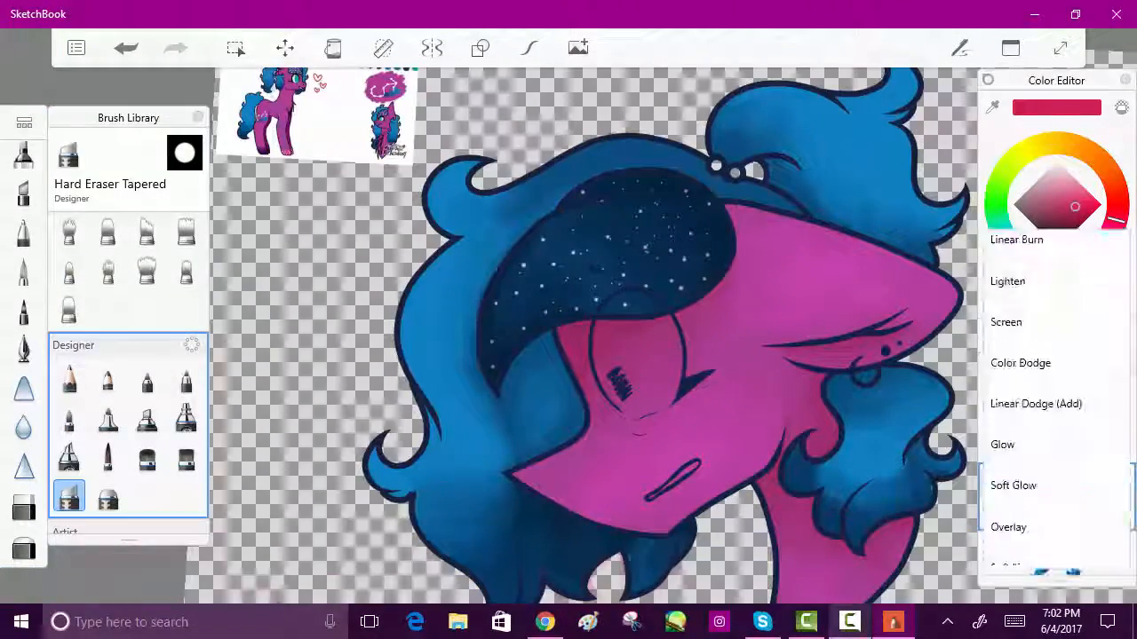